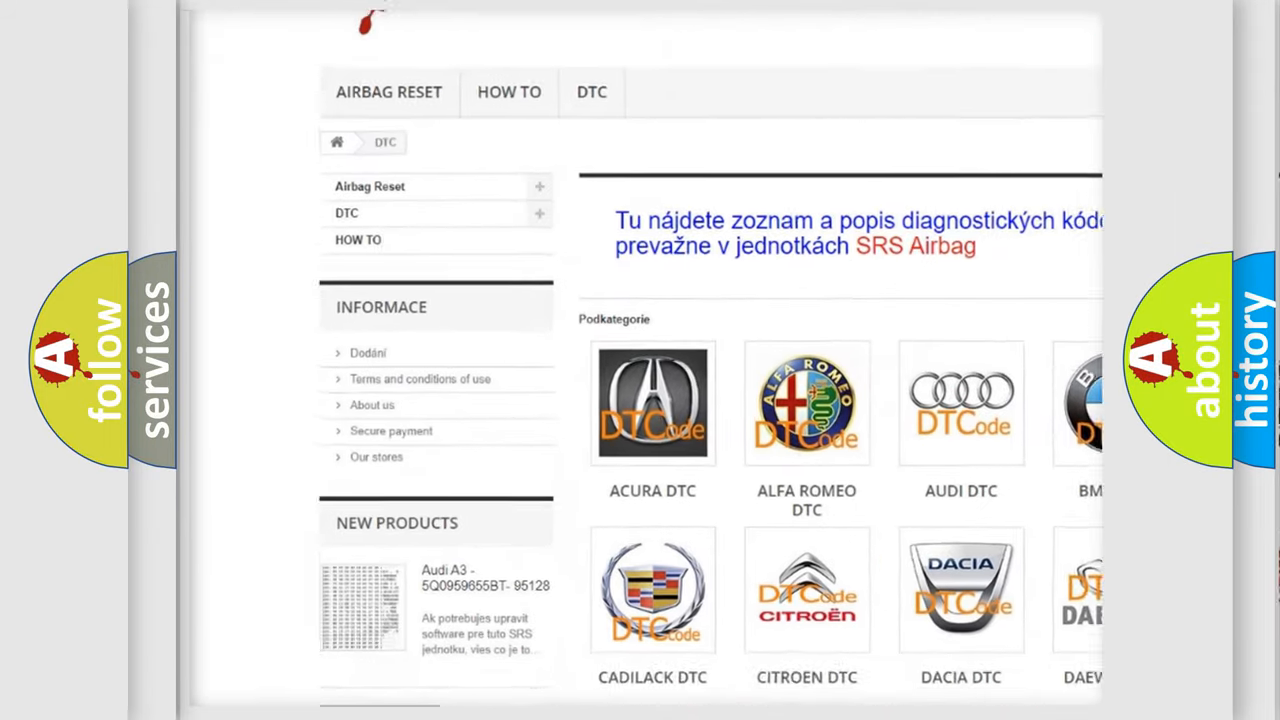
Scroll through the Audi DTC subcategory list to reach the P0846 terminal 15 voltage code.
scroll("down", 3)
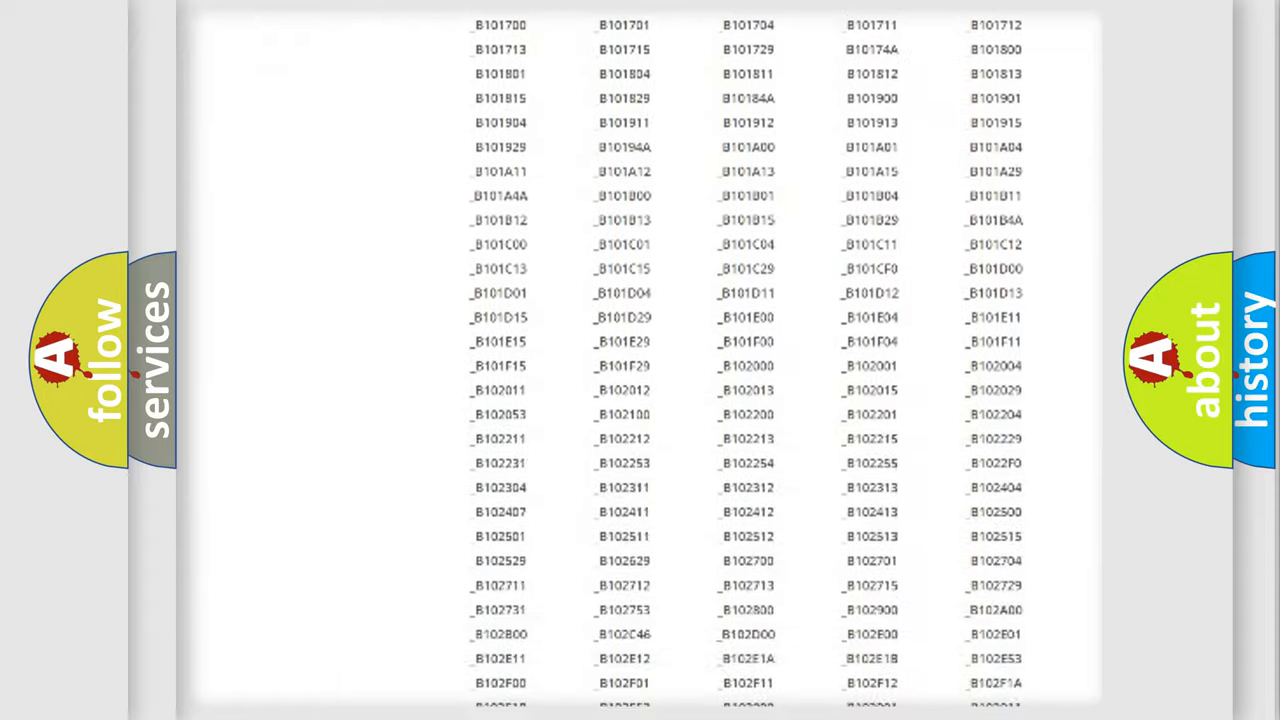
scroll("up", 3)
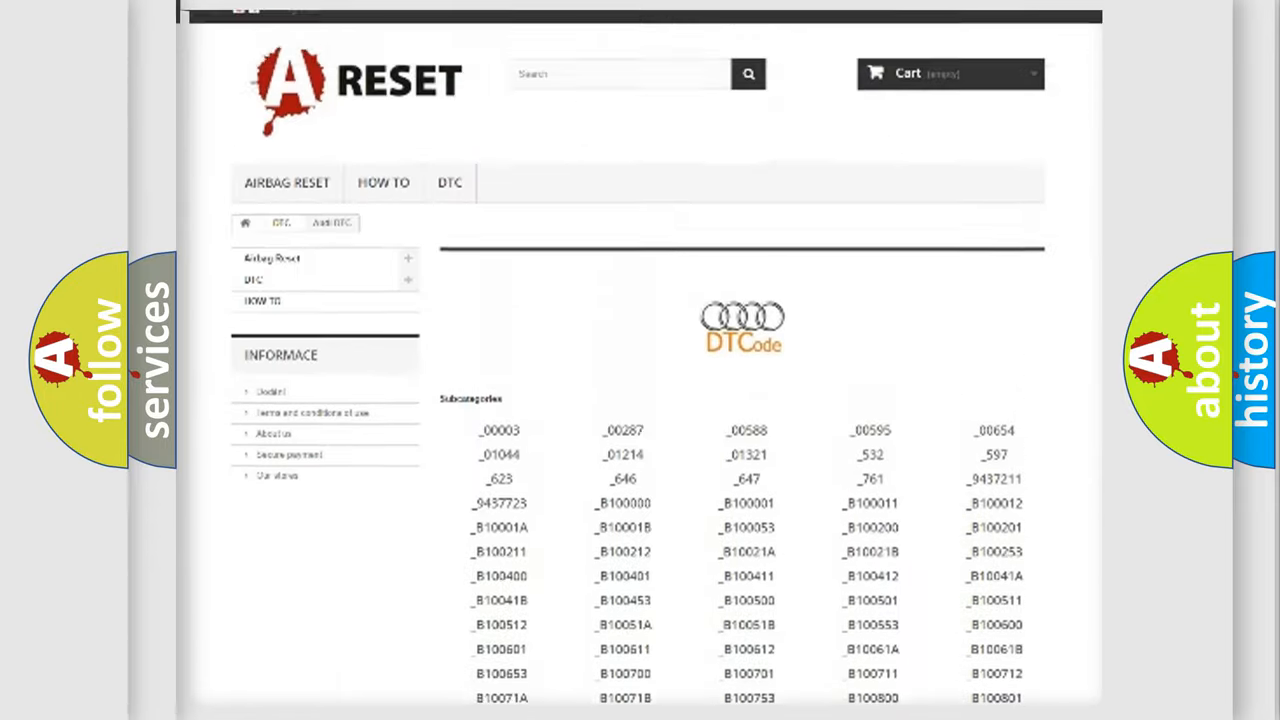
scroll("up", 3)
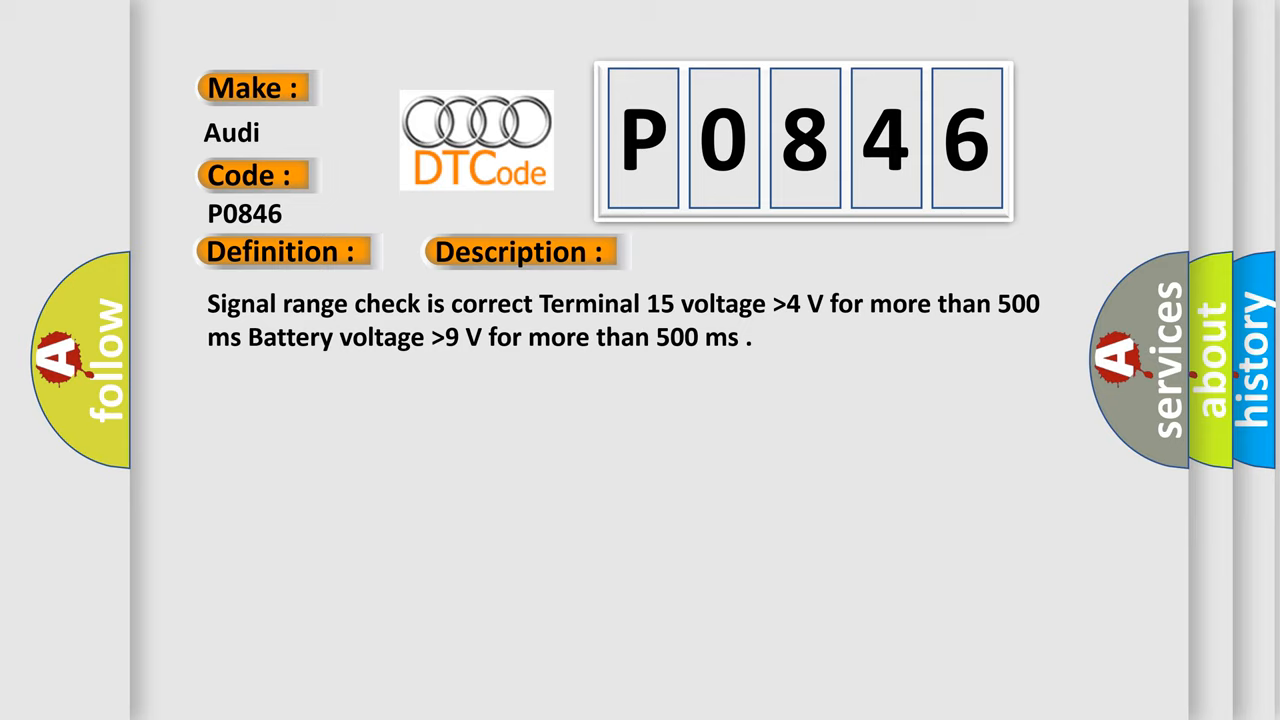
Reveal the P0846 description, then the causes: check fuse, and check signal, voltage and ground.
left_click(733, 251)
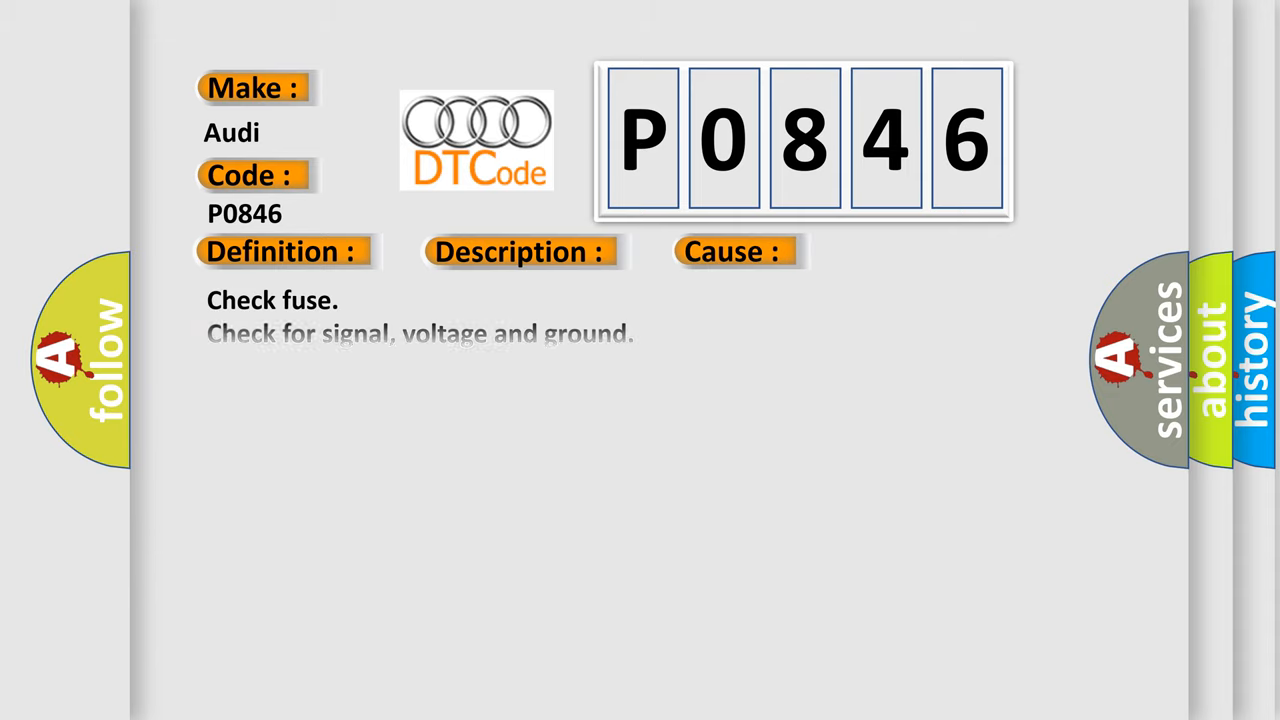